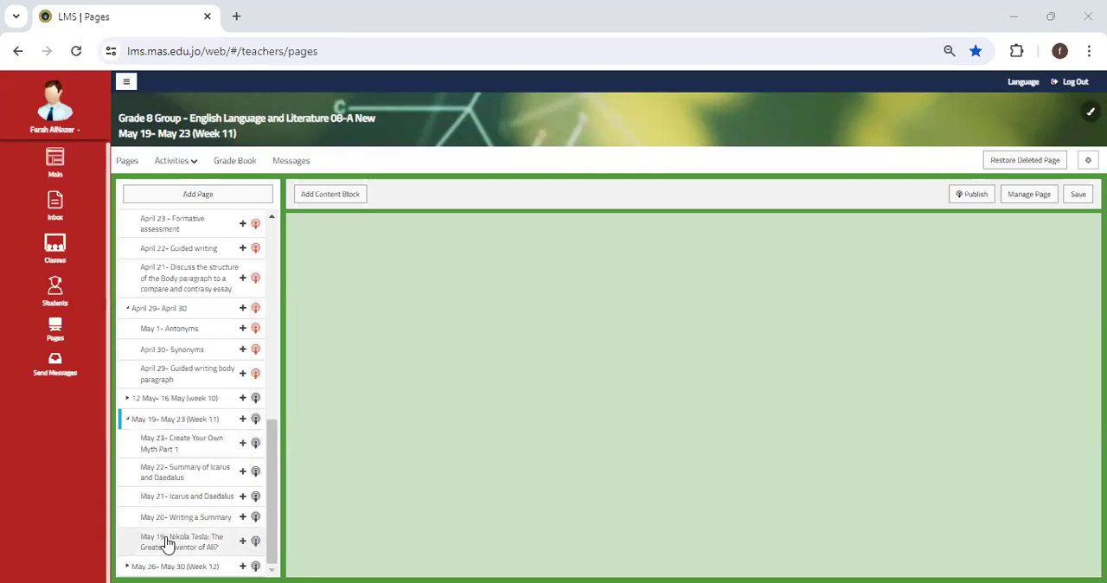
Open the Week 11 'May 19- Nikola Tesla: The Greatest Inventor of All?' page
click(181, 540)
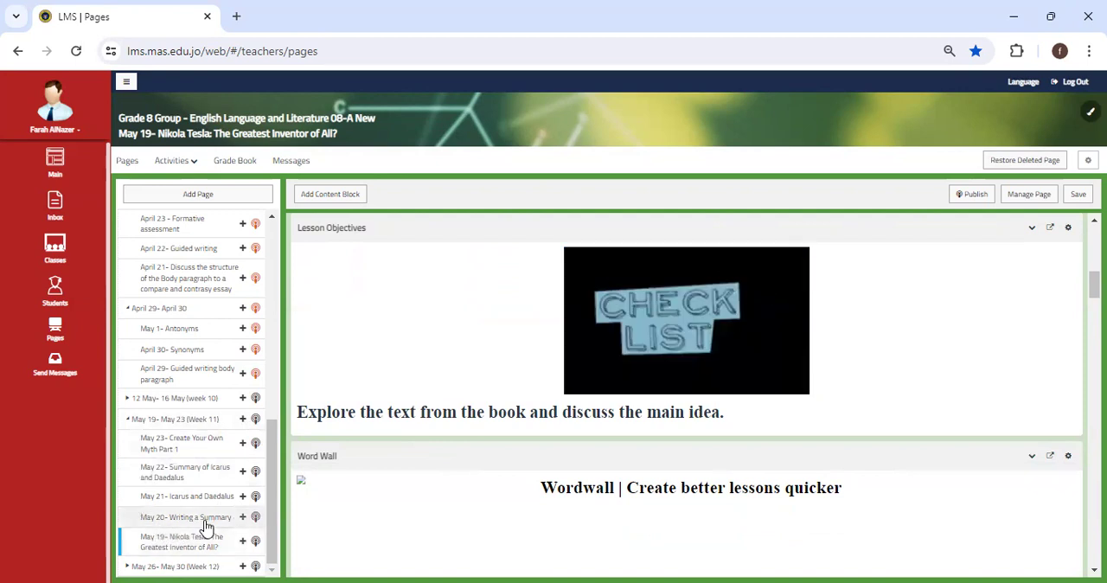
Open the 'May 20- Writing a Summary' page from the pages list
click(186, 517)
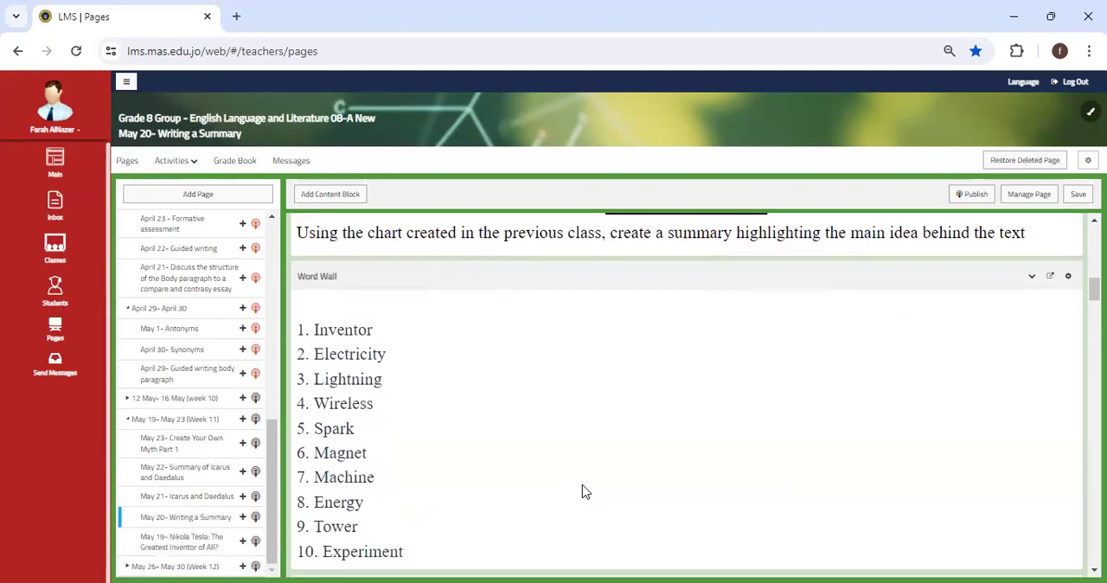
mouse_move(686, 256)
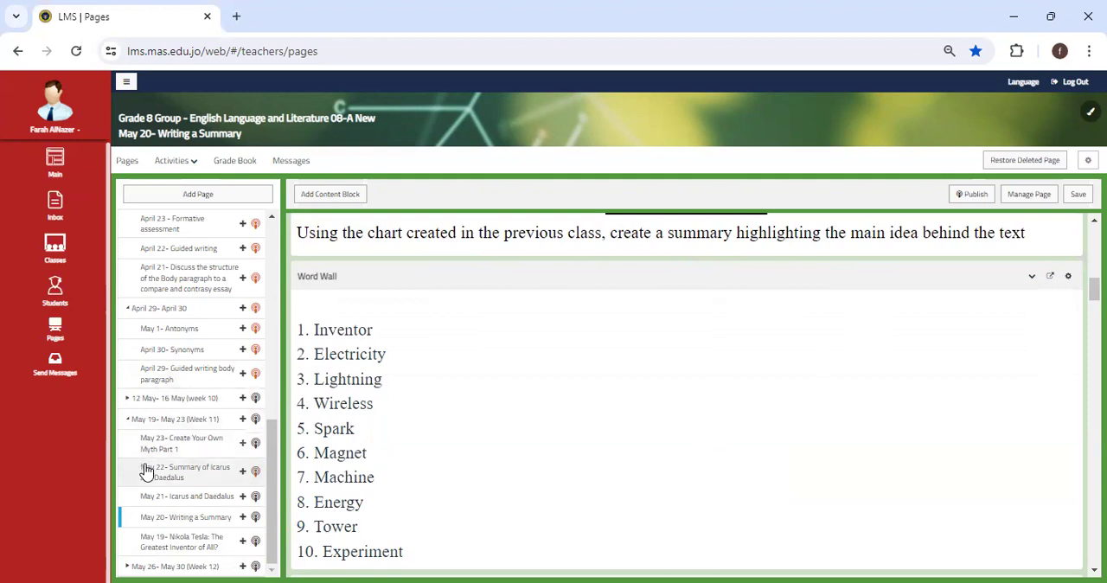
Open 'May 21- Icarus and Daedalus' and scroll through its Word Wall and PowerPoint blocks
click(187, 496)
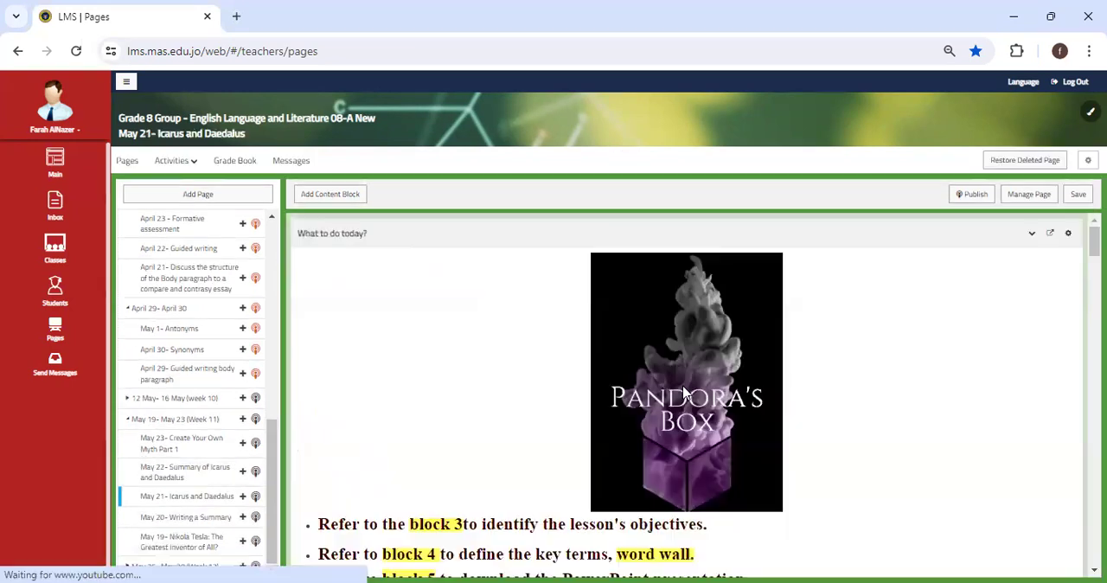
scroll(down, 3)
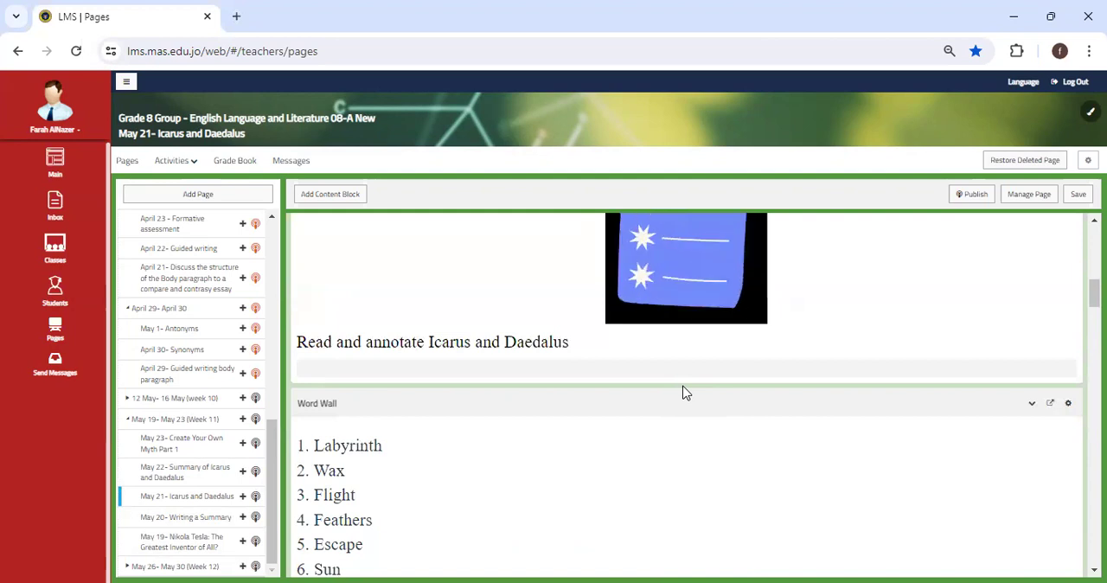
scroll(down, 3)
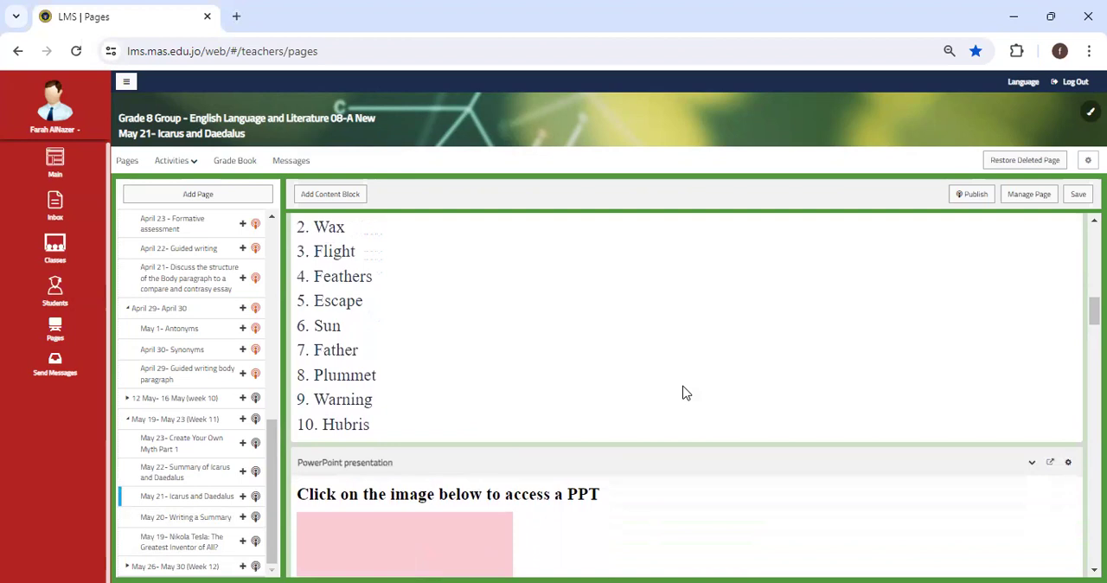
scroll(down, 3)
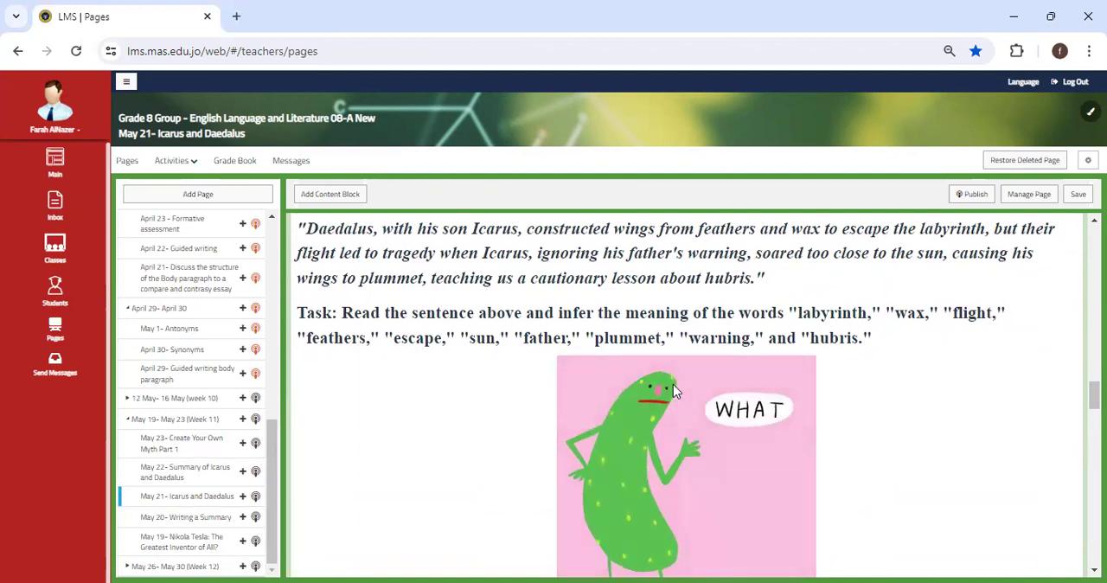
scroll(down, 3)
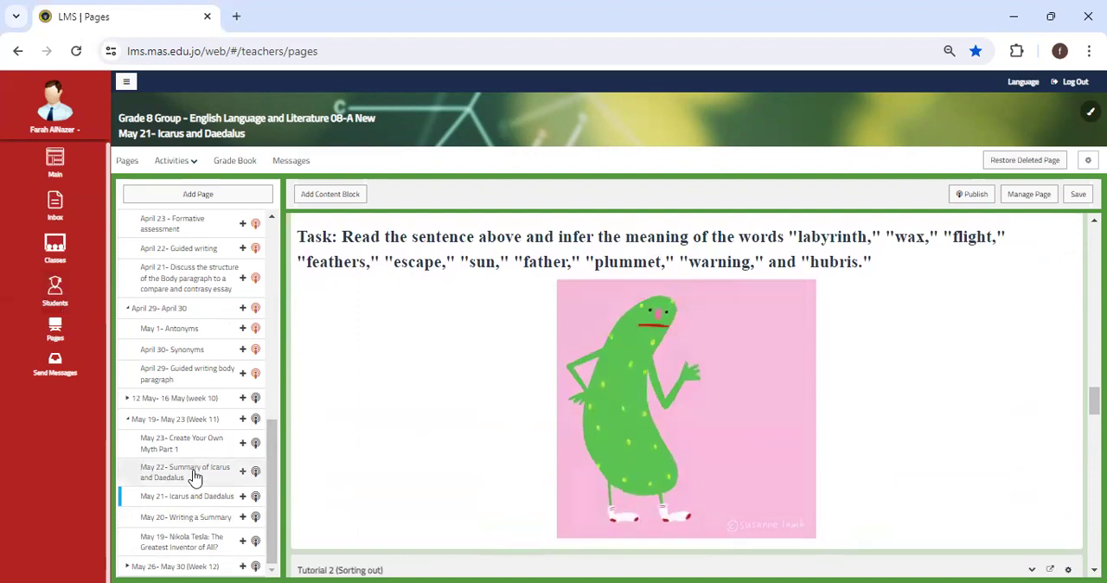
Open 'May 22- Summary of Icarus and Daedalus' and scroll to its ten-term Word Wall
click(184, 472)
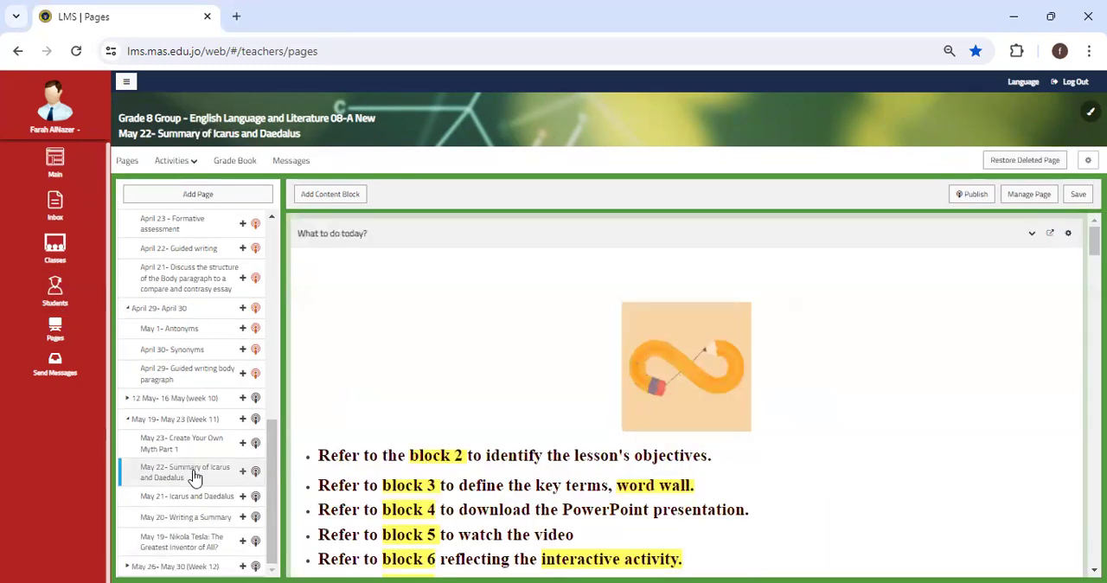
scroll(down, 3)
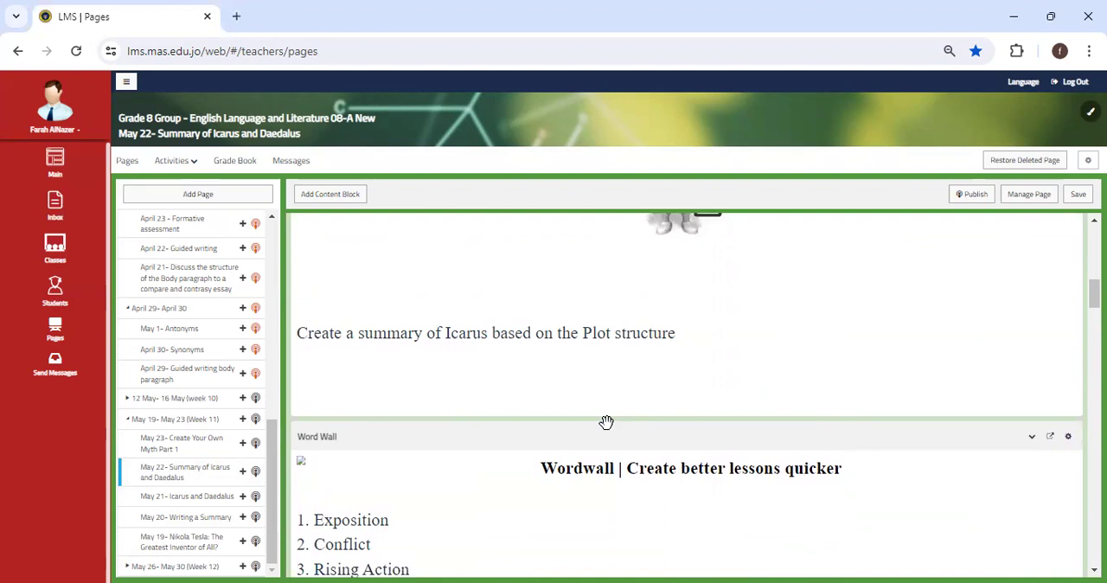
scroll(down, 3)
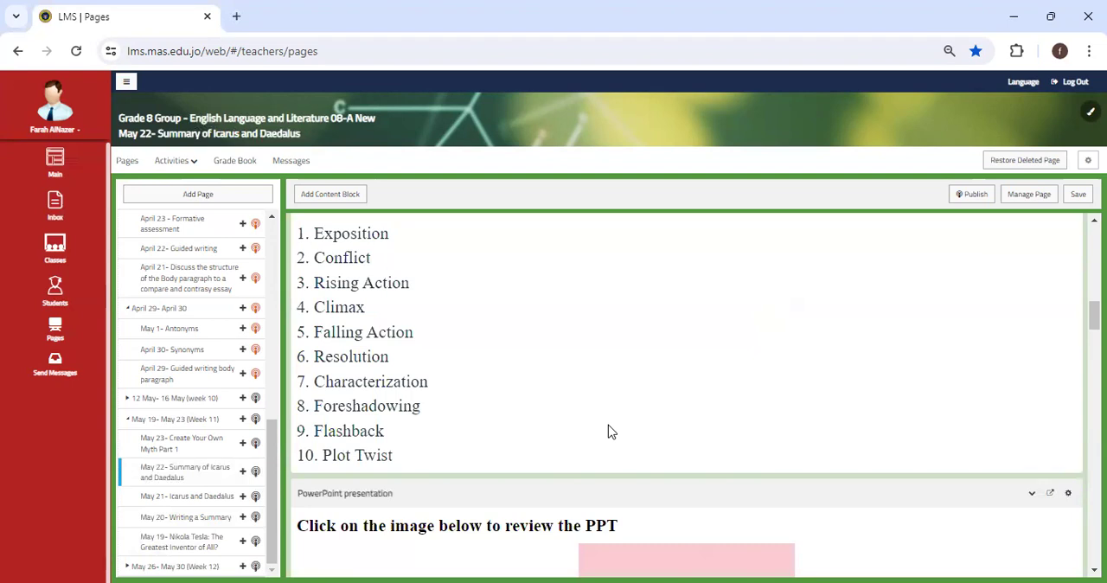
mouse_move(206, 437)
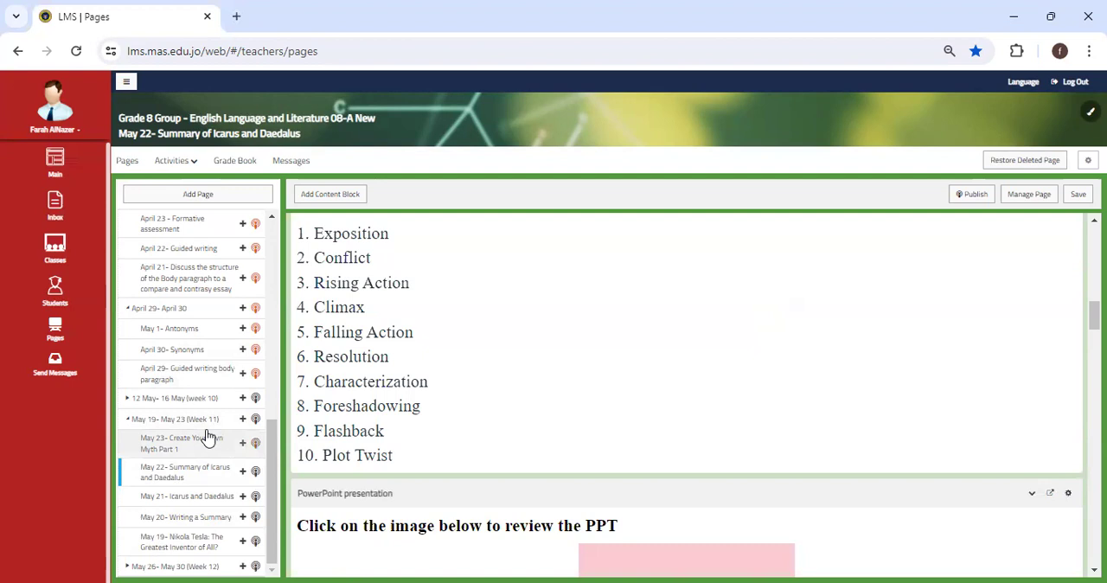
Open 'May 23- Create Your Own Myth Part 1' and scroll to its Lesson Objectives block
click(182, 442)
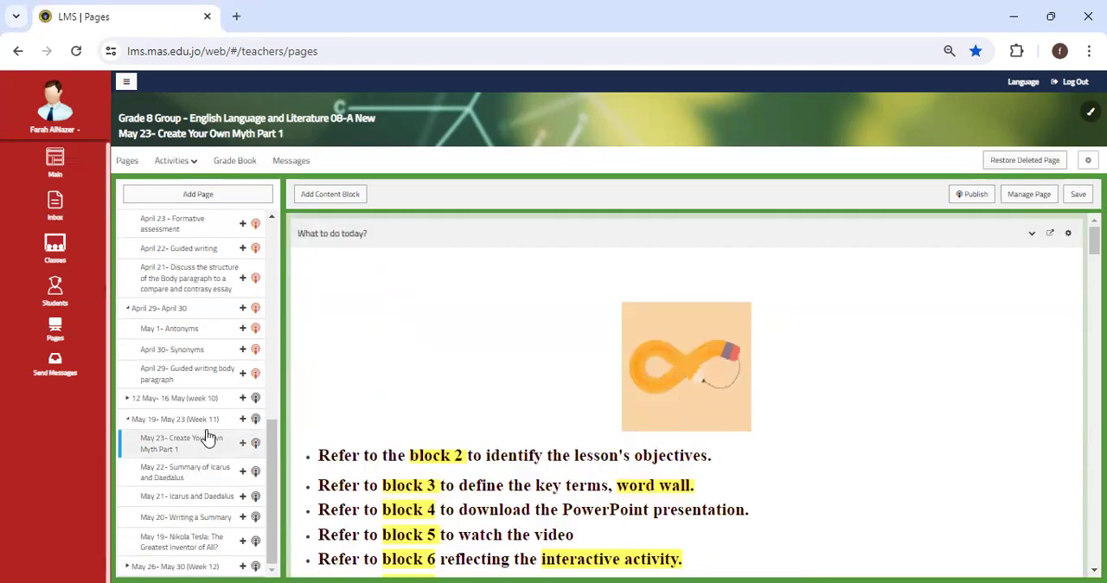
scroll(down, 3)
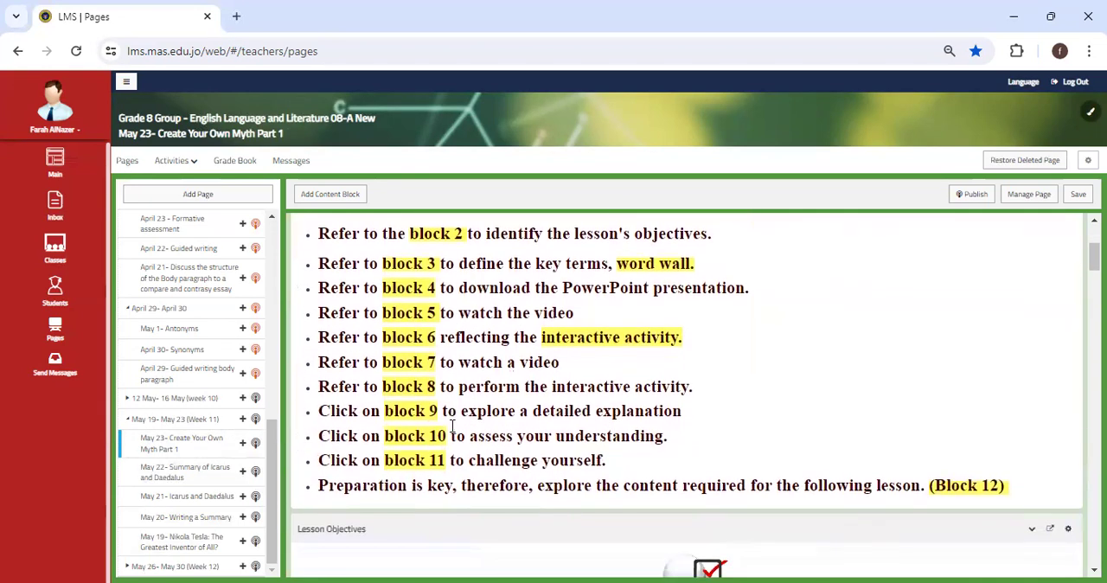
scroll(down, 3)
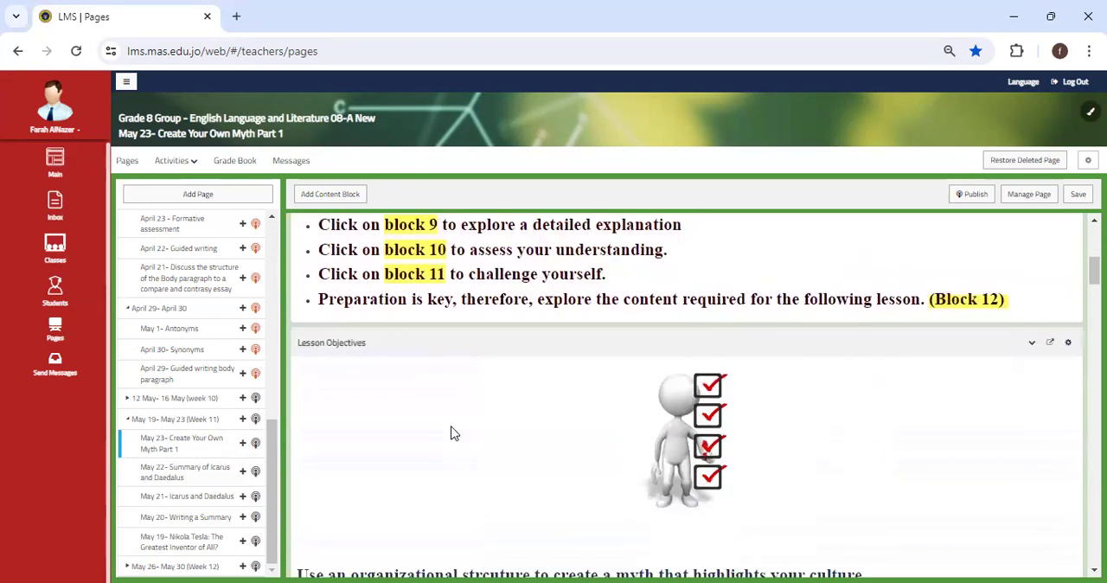
scroll(down, 3)
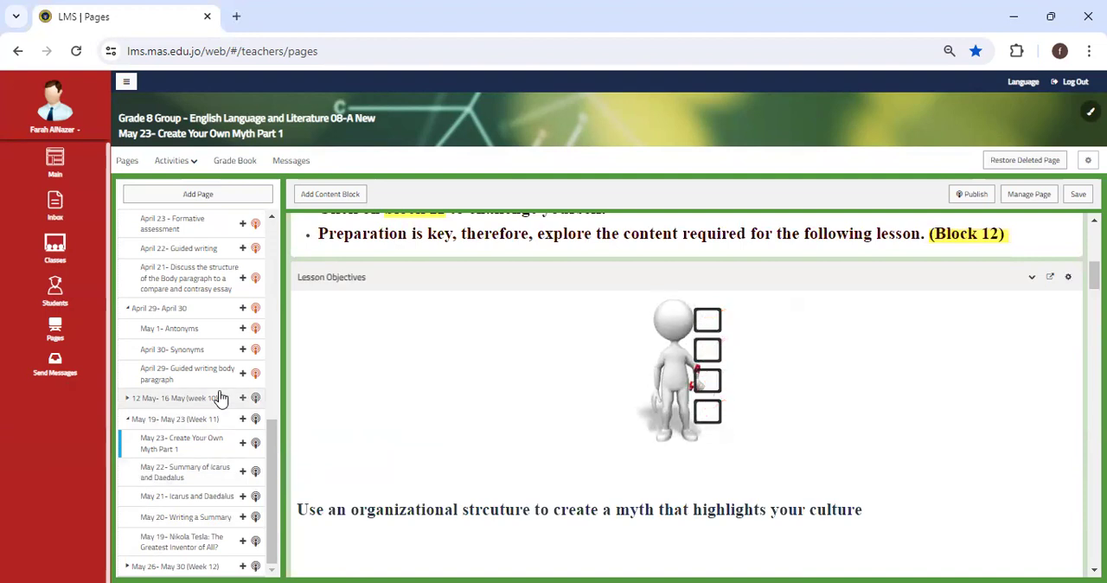
click(707, 320)
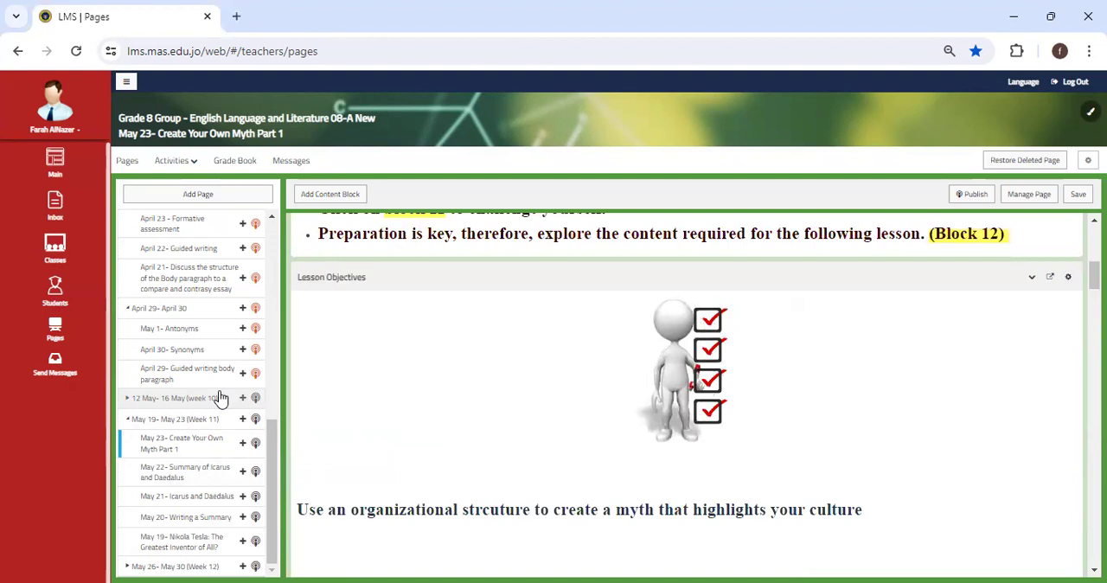
mouse_move(605, 110)
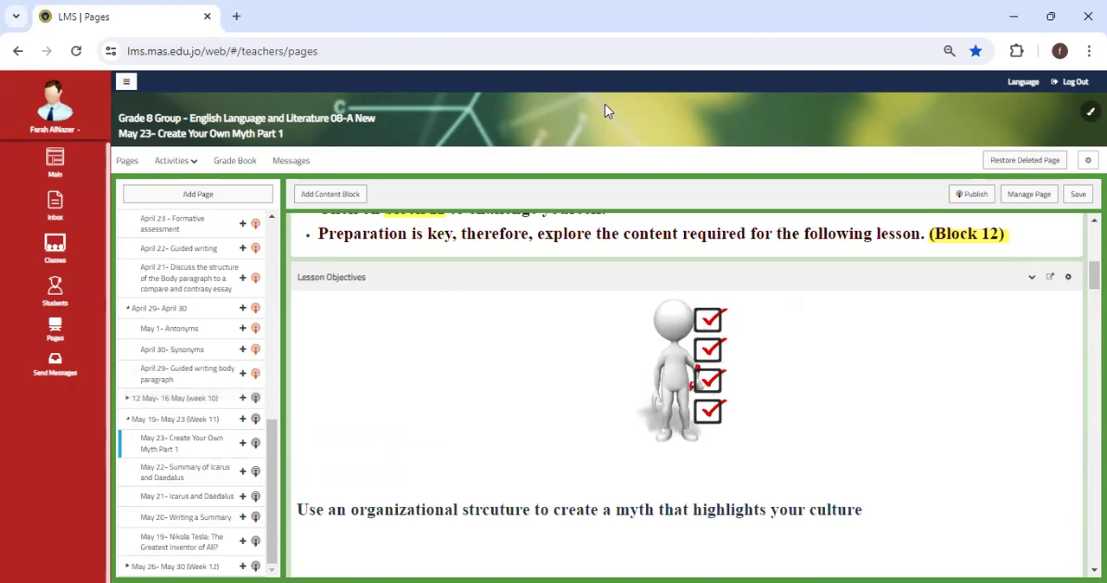